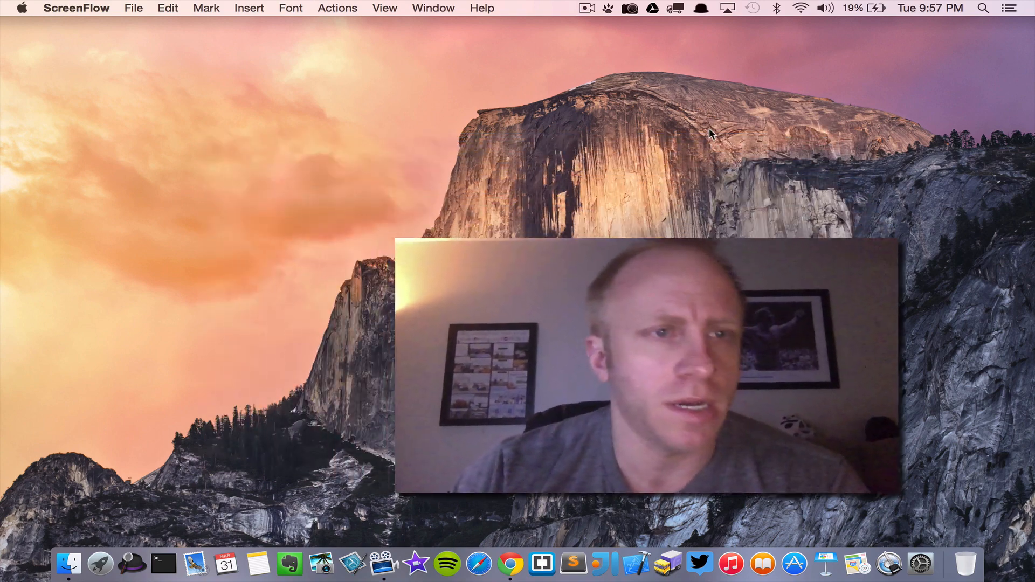
# Step: Check this Mac's OS version in About This Mac, then close the overview
pyautogui.click(21, 8)
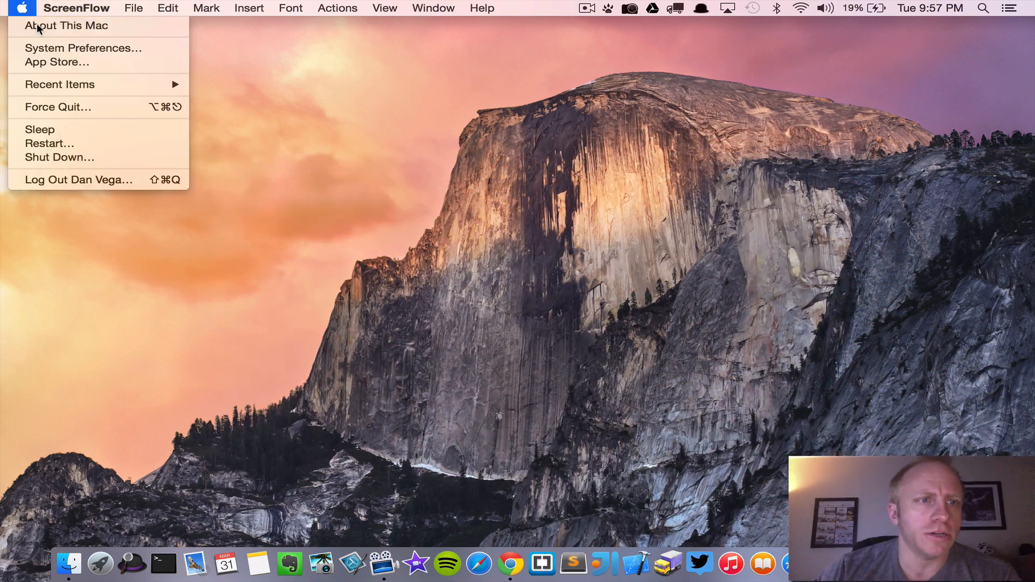
pyautogui.click(66, 25)
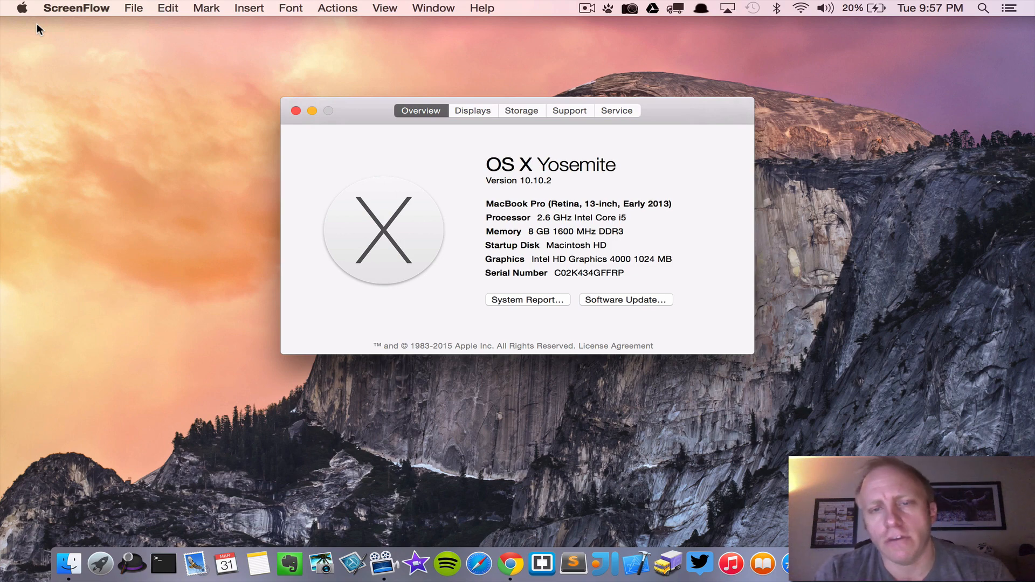
pyautogui.moveTo(205, 62)
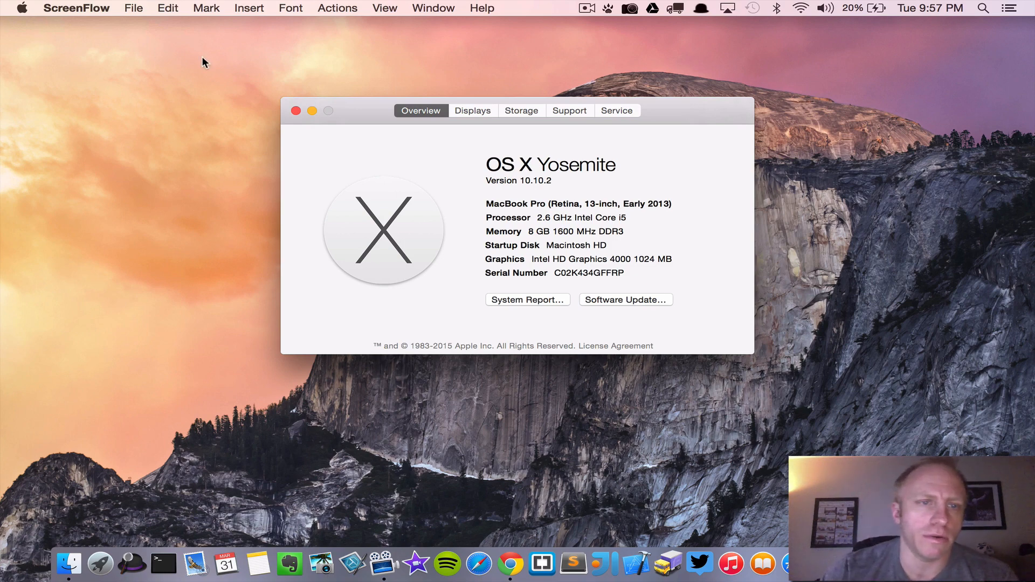
pyautogui.click(295, 110)
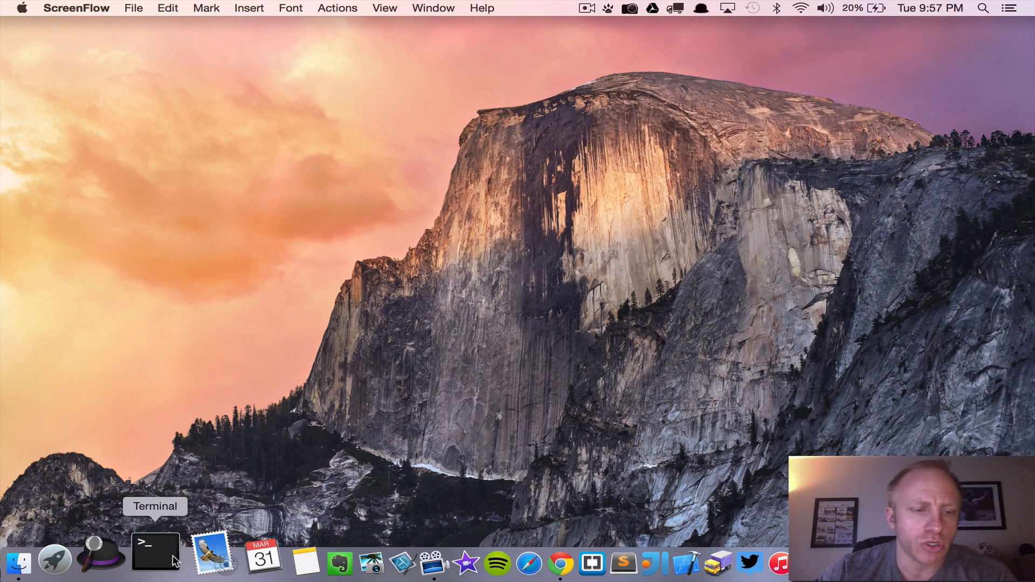
# Step: Launch Terminal and enter 'java -version' at the prompt
pyautogui.click(155, 550)
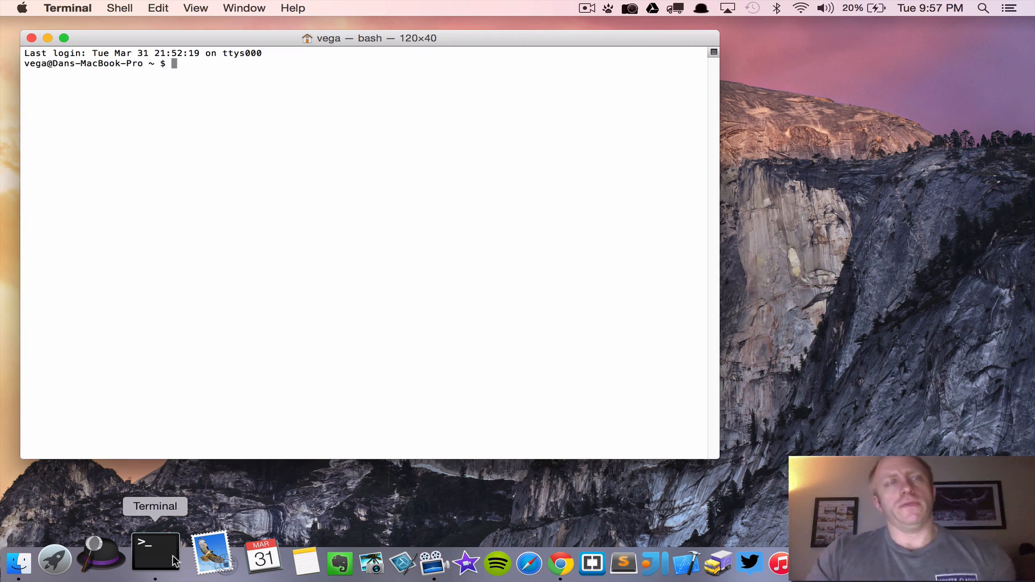
pyautogui.write('java')
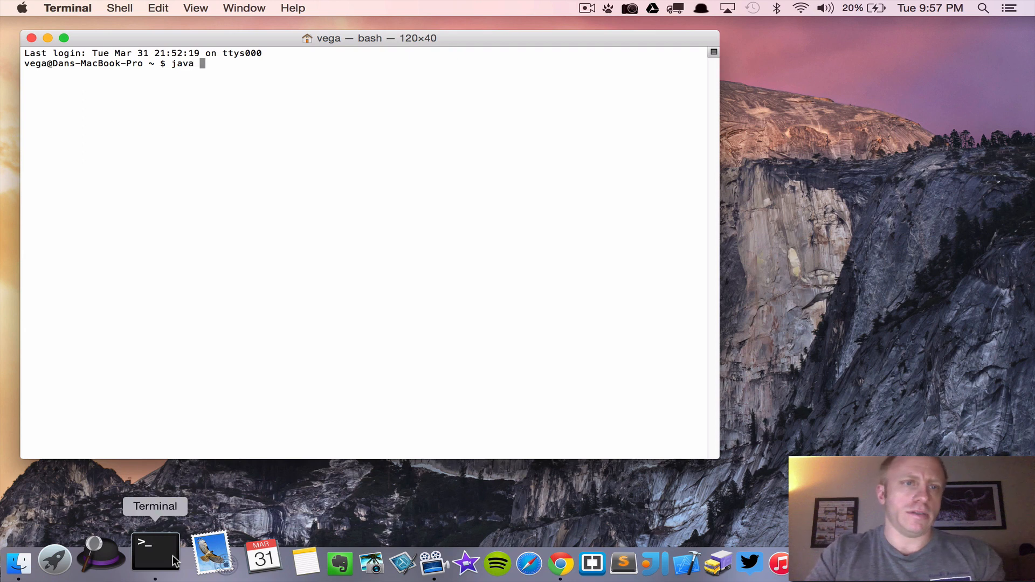
pyautogui.write('-version')
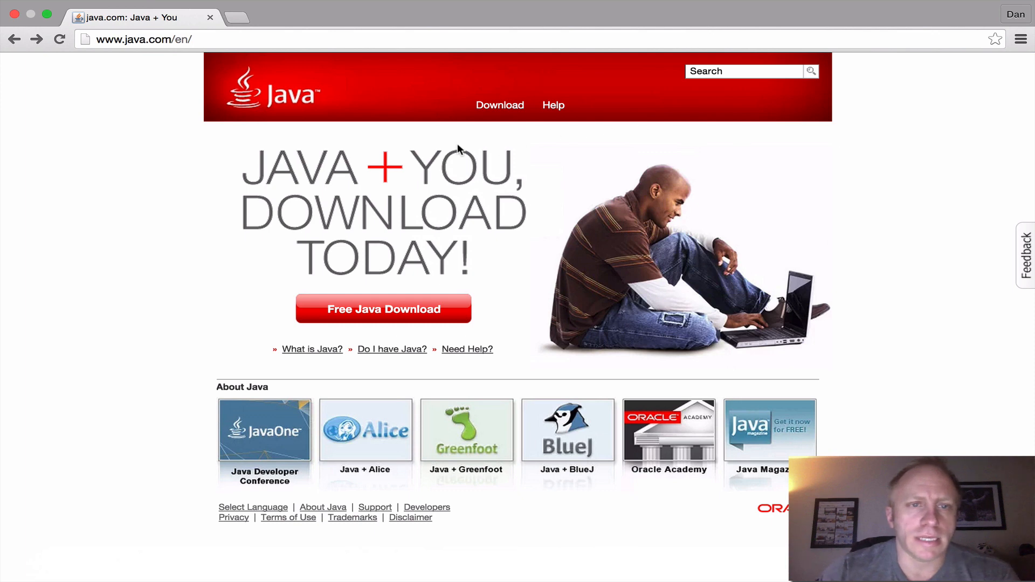
pyautogui.moveTo(139, 154)
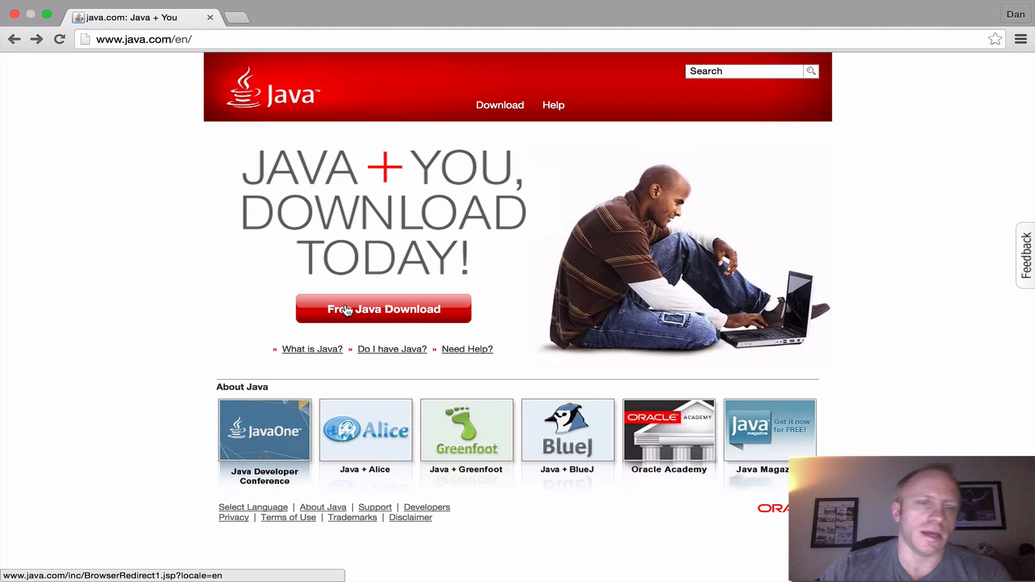
# Step: Go to java.com's Free Java Download page for Mac
pyautogui.click(383, 309)
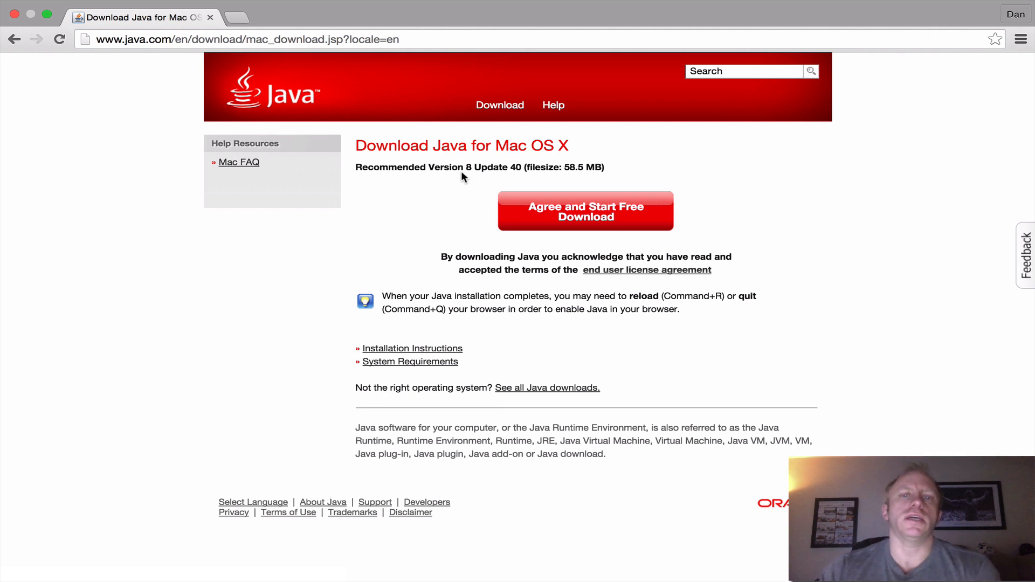
pyautogui.moveTo(602, 235)
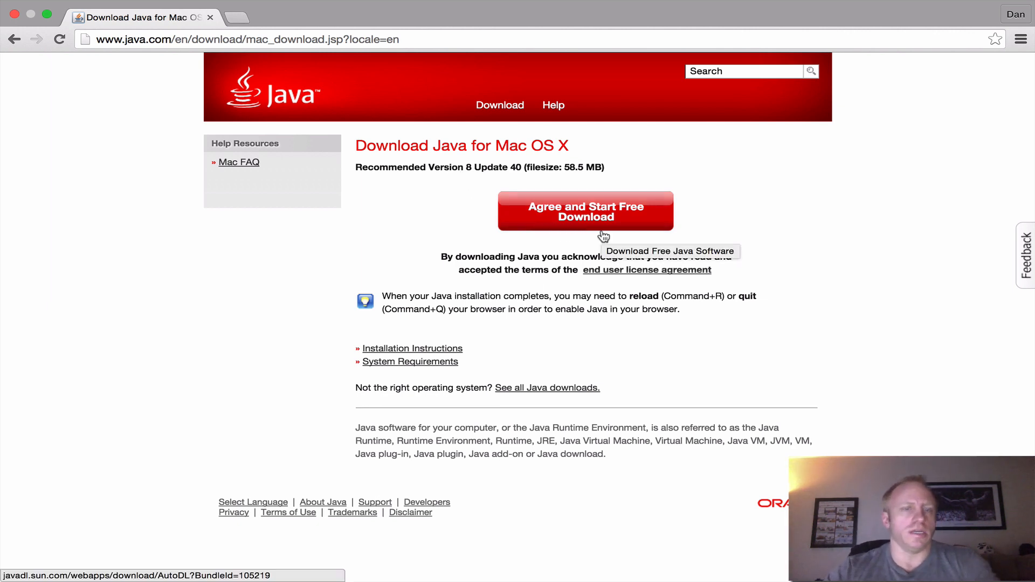
pyautogui.moveTo(521, 242)
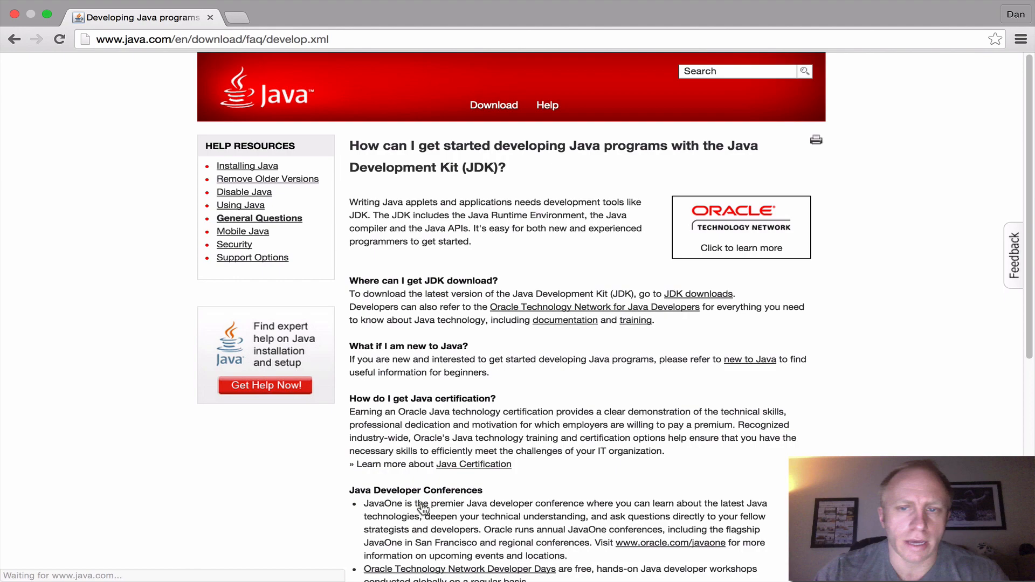
# Step: Navigate to Oracle's JDK 8 downloads page
pyautogui.scroll(-3)
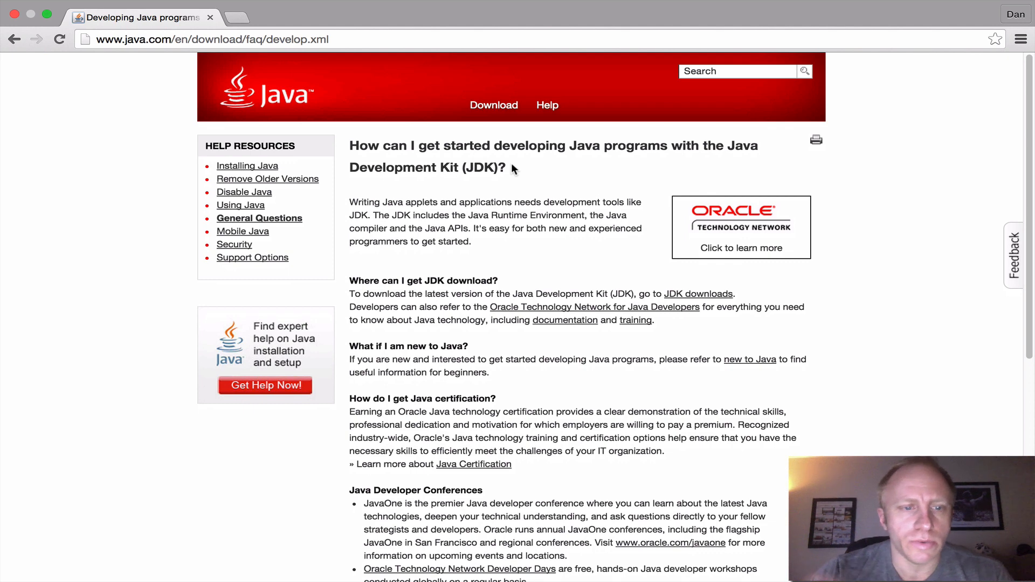
pyautogui.moveTo(533, 256)
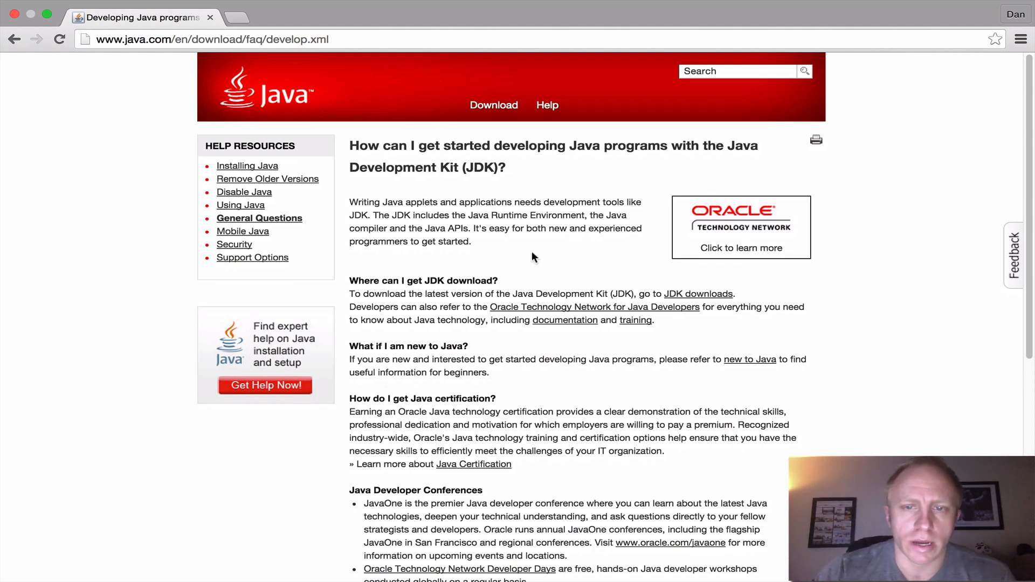
pyautogui.moveTo(698, 294)
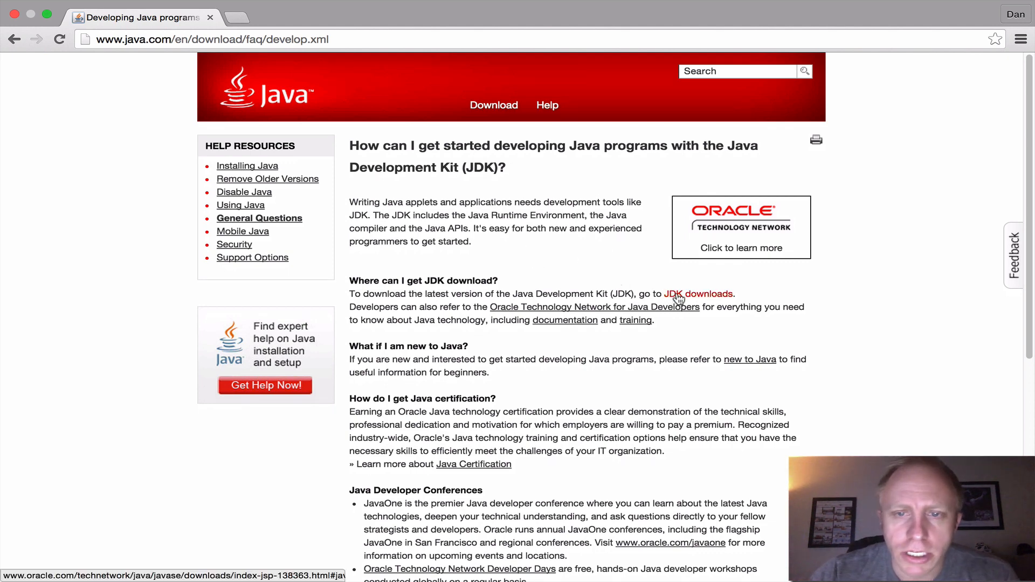
pyautogui.click(697, 294)
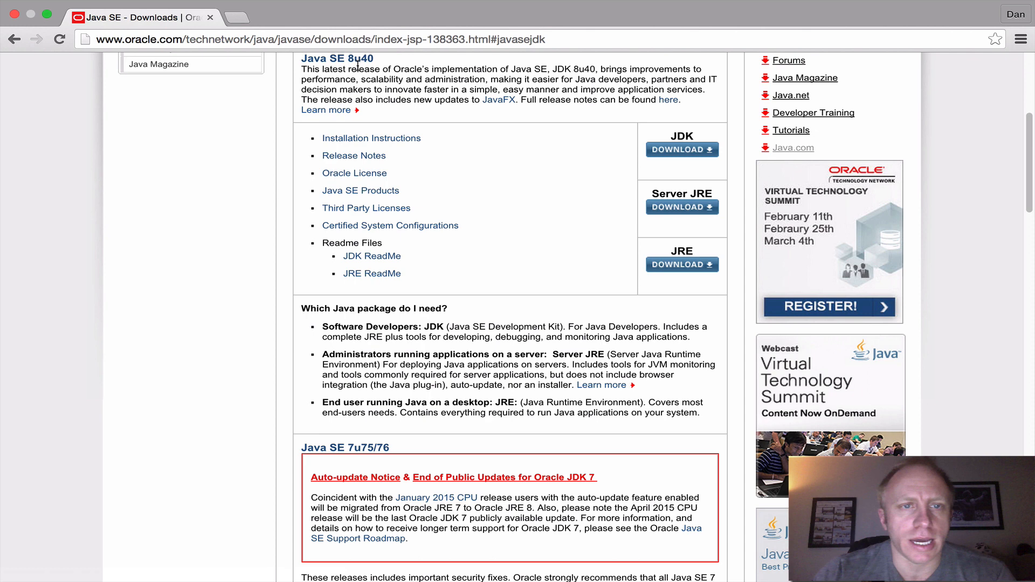
pyautogui.moveTo(682, 150)
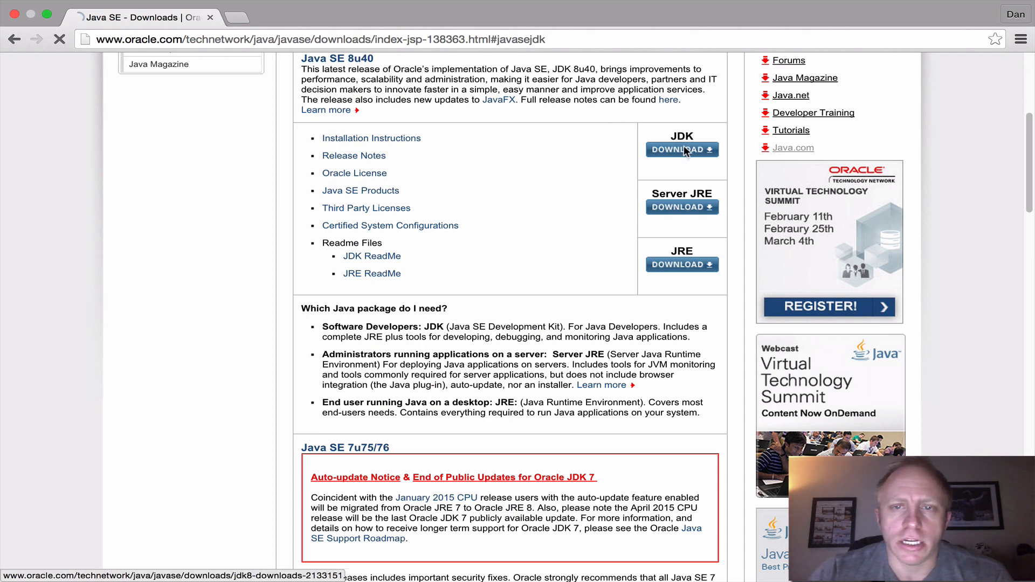
pyautogui.click(682, 150)
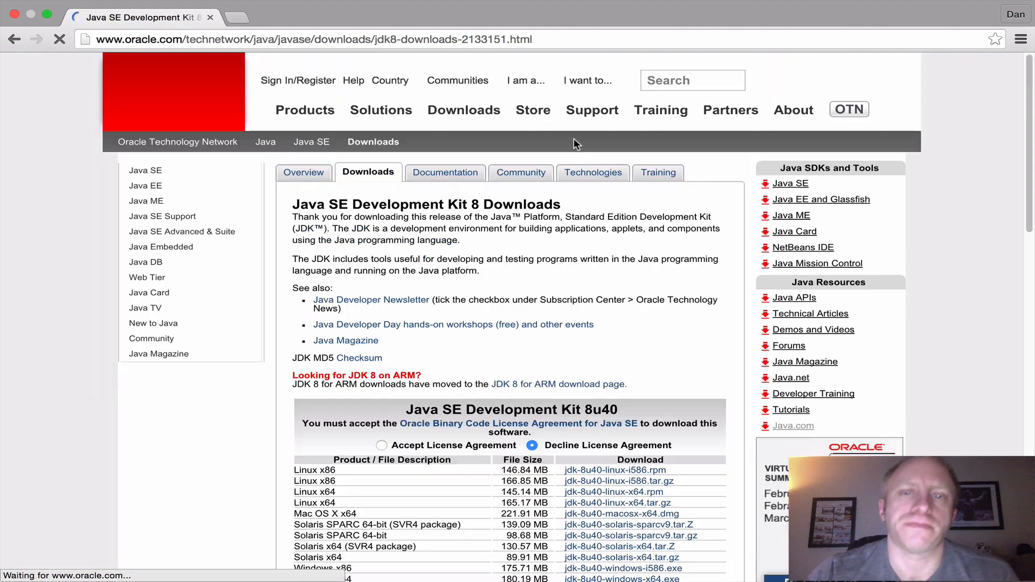
# Step: Accept the Java SE license and download jdk-8u40-macosx-x64.dmg
pyautogui.scroll(-3)
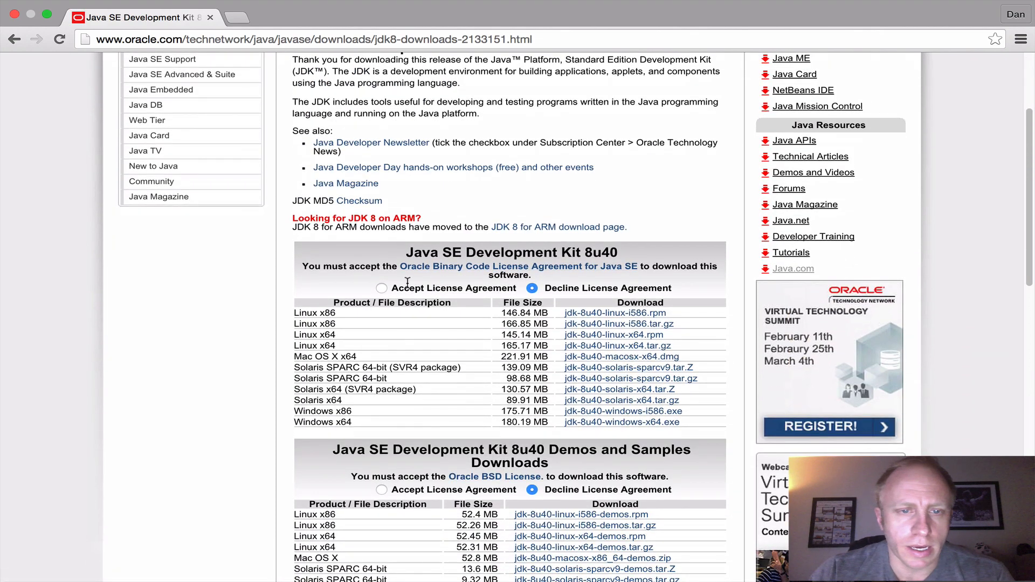
pyautogui.click(381, 288)
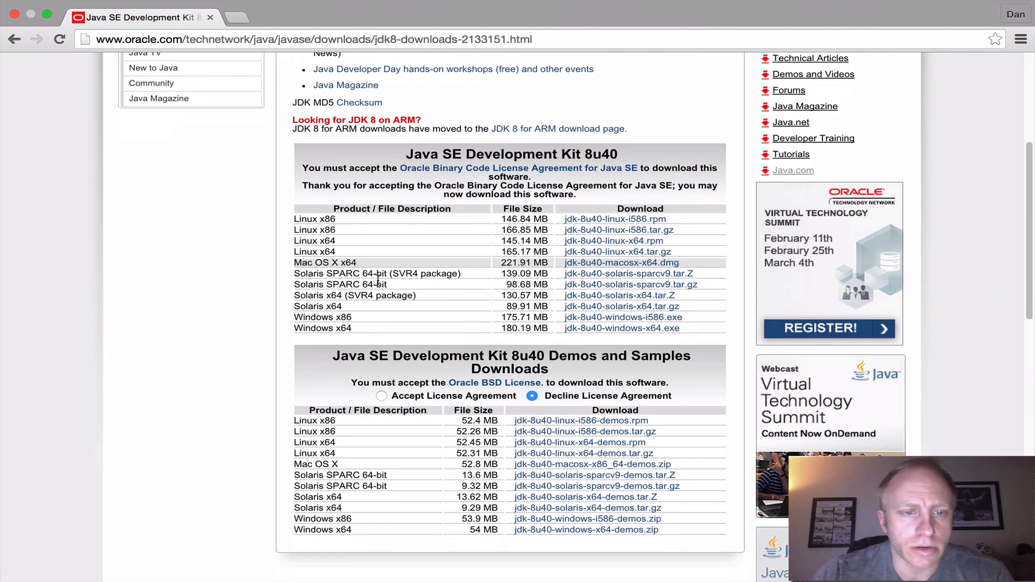
pyautogui.scroll(-3)
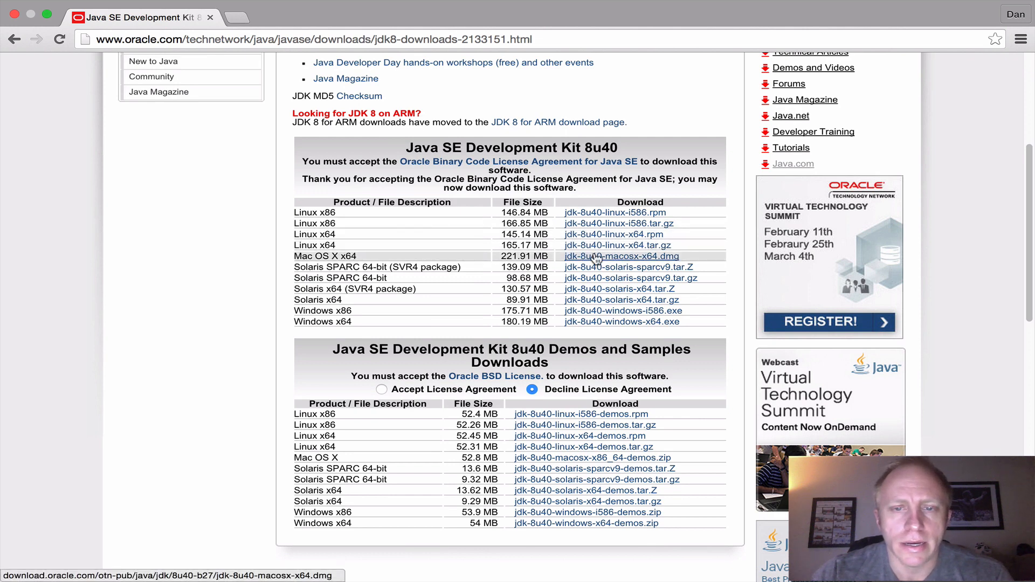
pyautogui.click(619, 256)
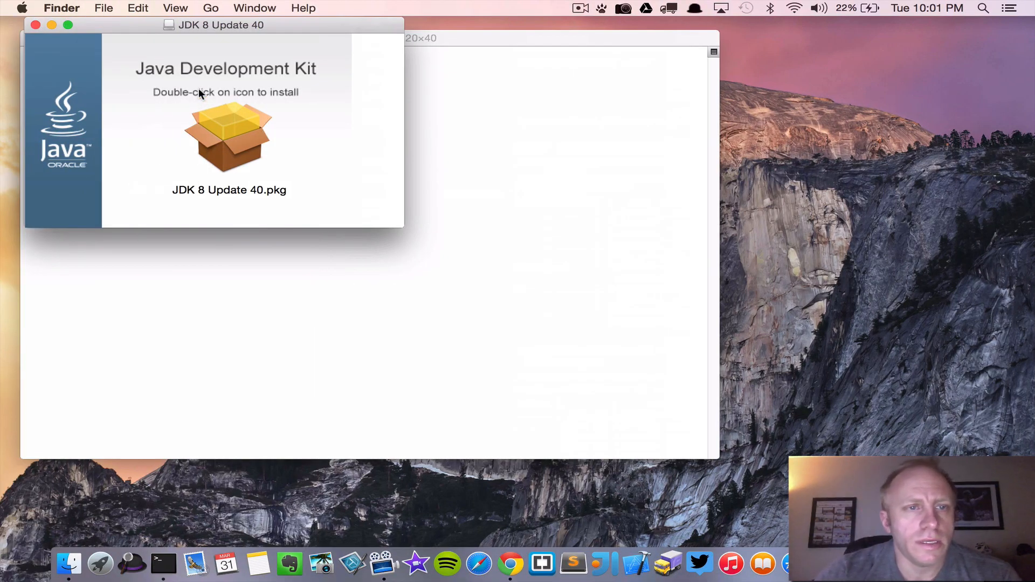
# Step: Run the JDK 8 Update 40 package installer on Macintosh HD through to completion
pyautogui.doubleClick(229, 135)
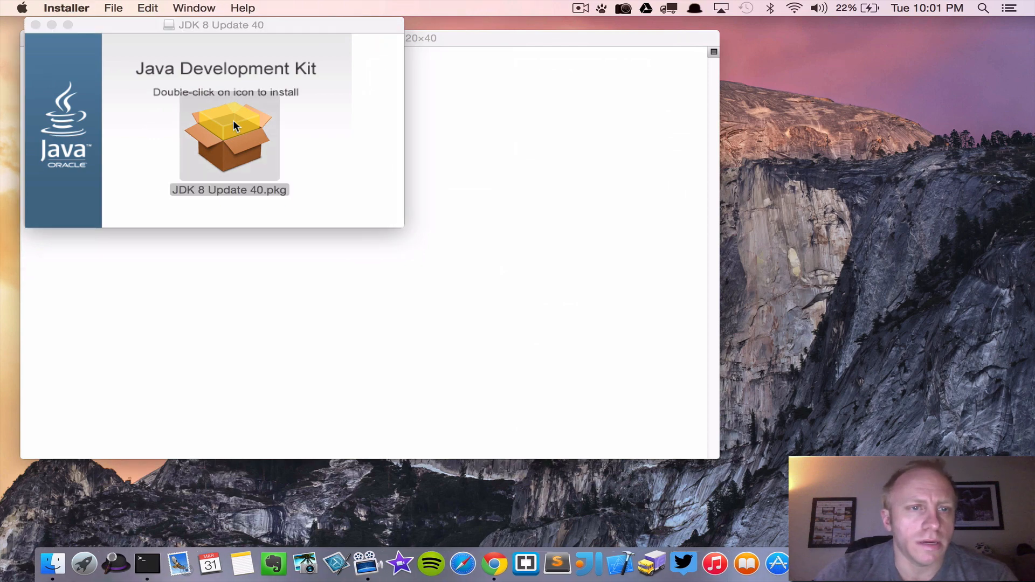
pyautogui.doubleClick(229, 136)
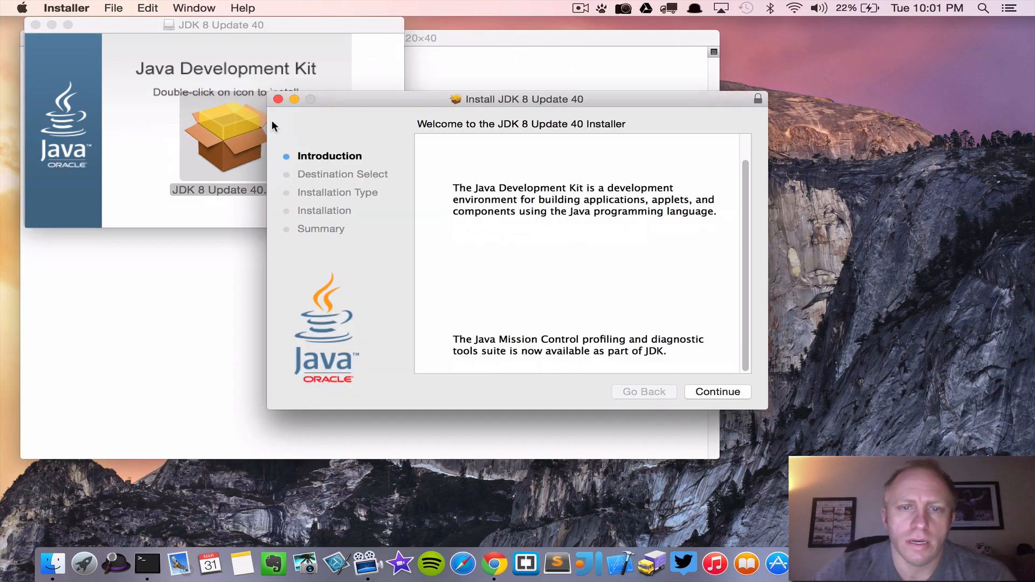
pyautogui.click(717, 392)
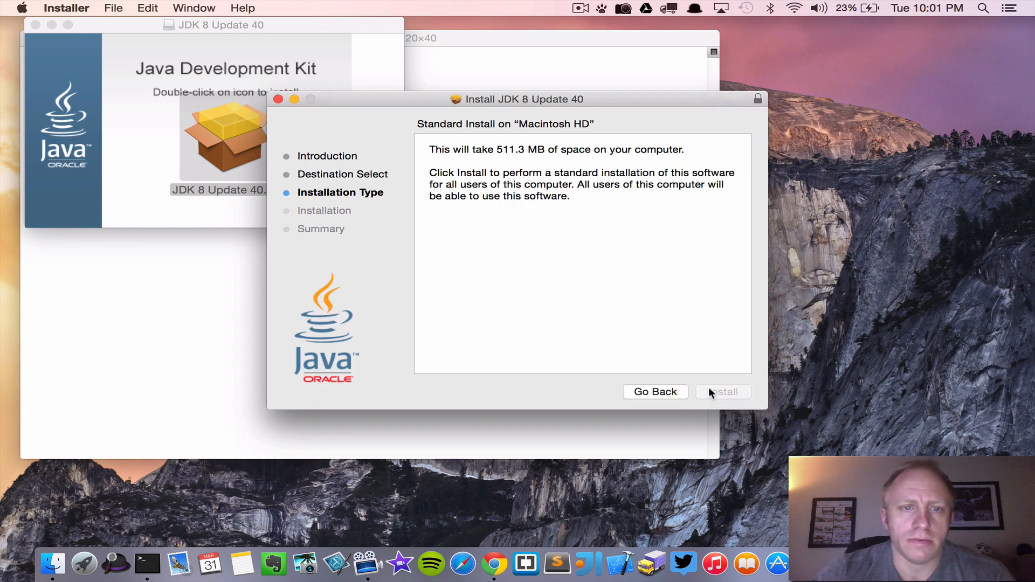
pyautogui.click(723, 392)
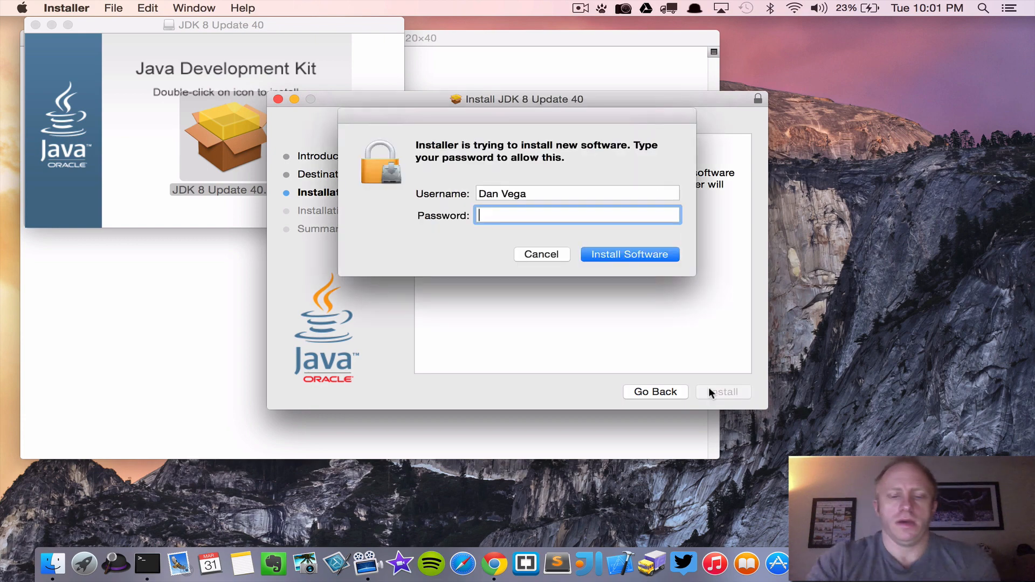
pyautogui.click(628, 254)
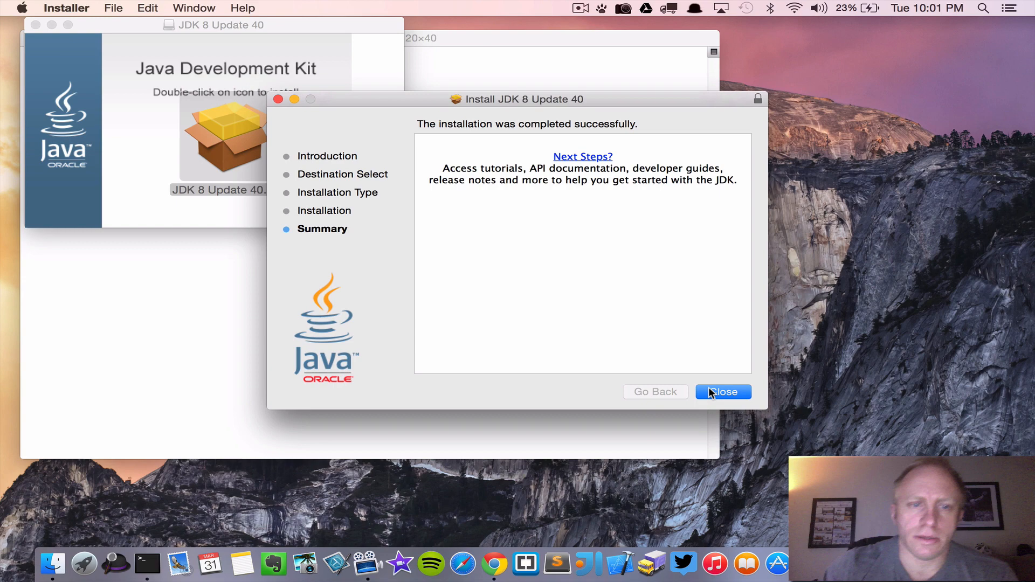
pyautogui.click(723, 392)
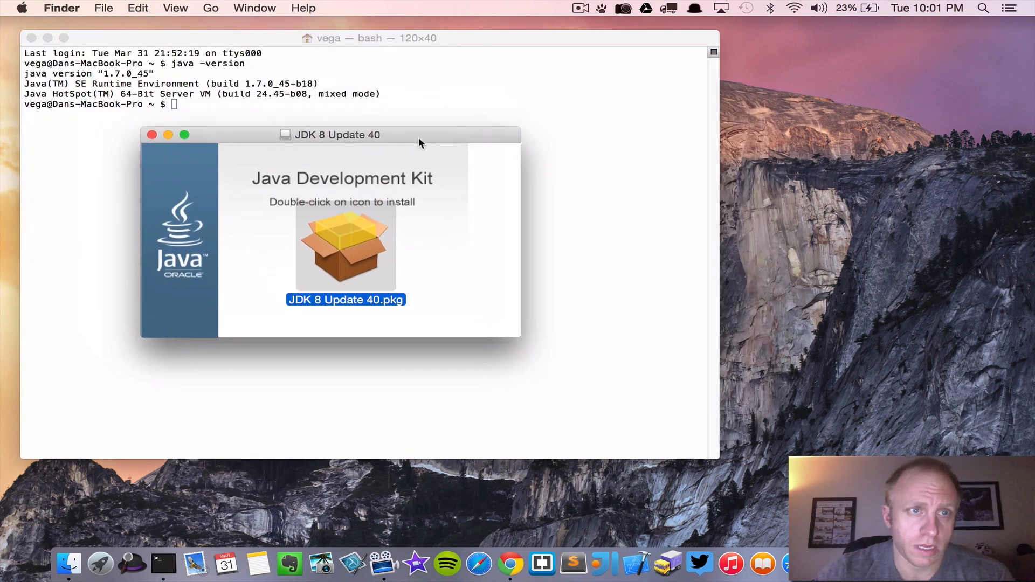
# Step: Close the JDK 8 Update 40 disk image window
pyautogui.click(152, 135)
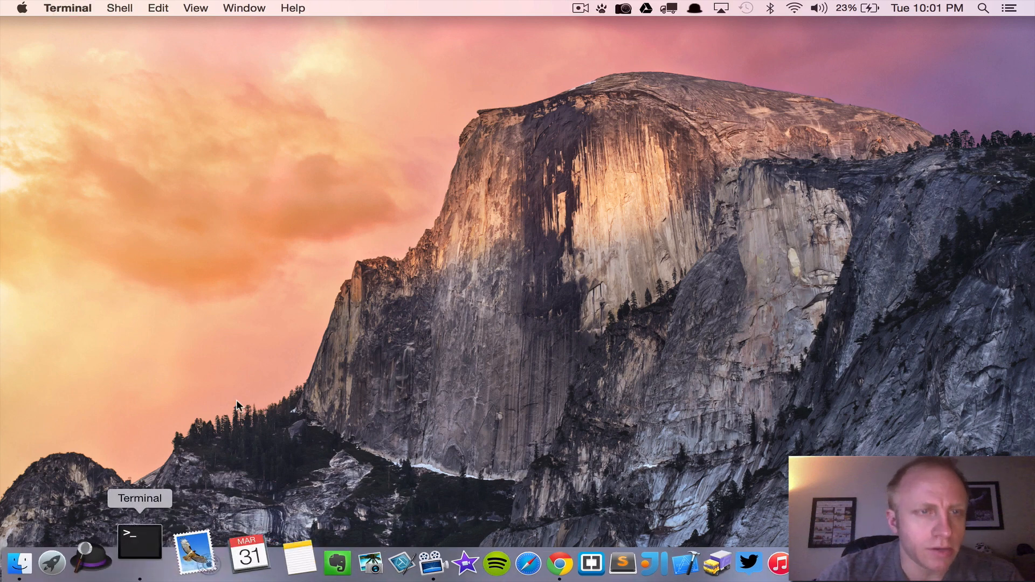
# Step: Run 'java -version' in a new Terminal session to confirm 1.8.0_40
pyautogui.click(138, 543)
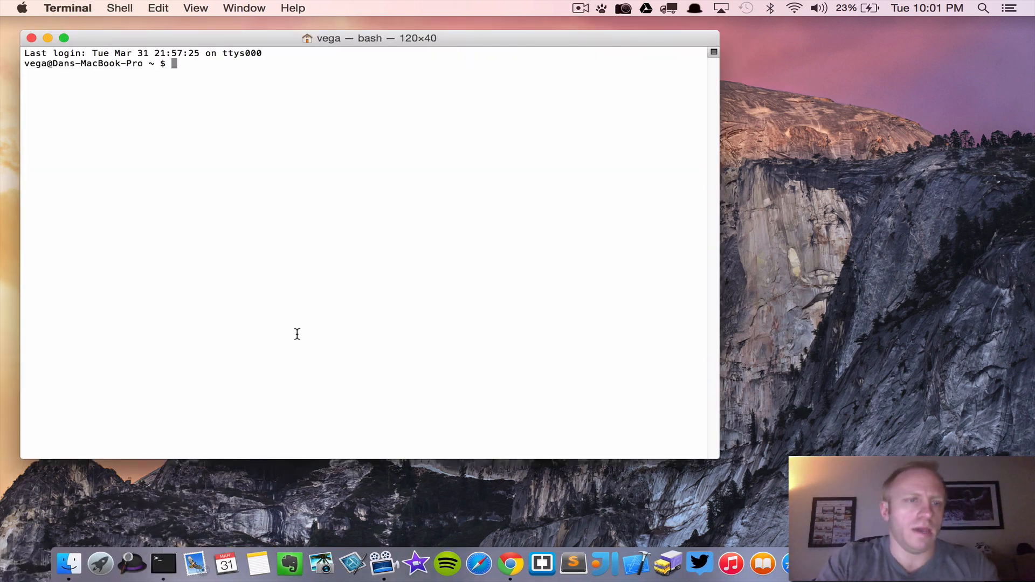
pyautogui.write('java -version')
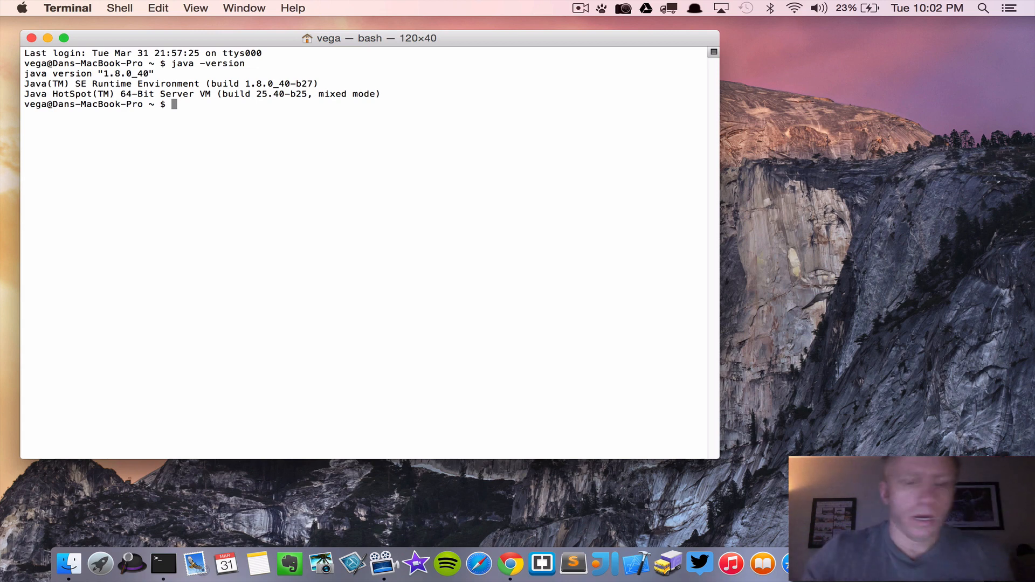
pyautogui.write('ech')
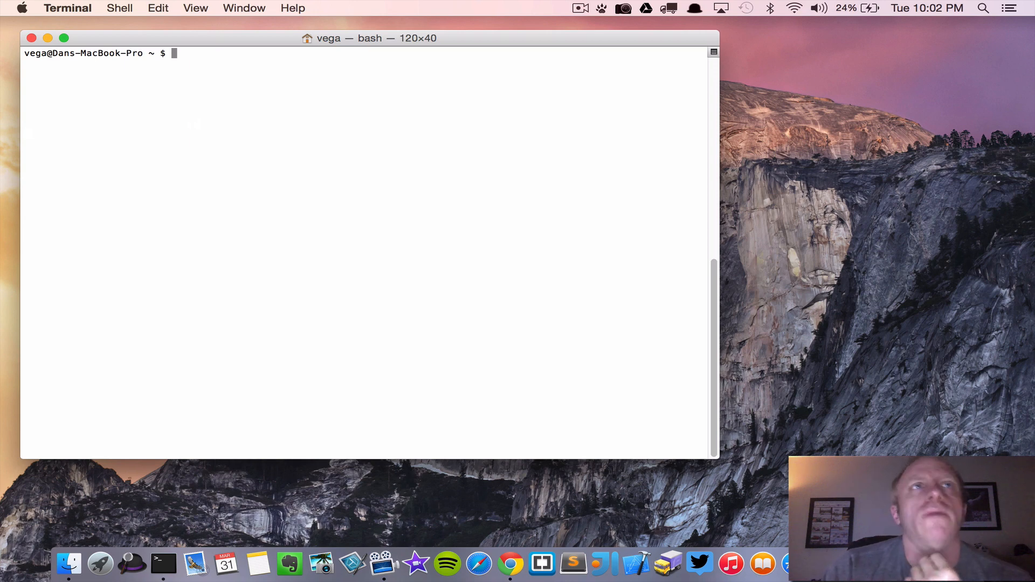
# Step: Type 'javac -ver' at the cleared prompt to check the compiler version
pyautogui.write('jav')
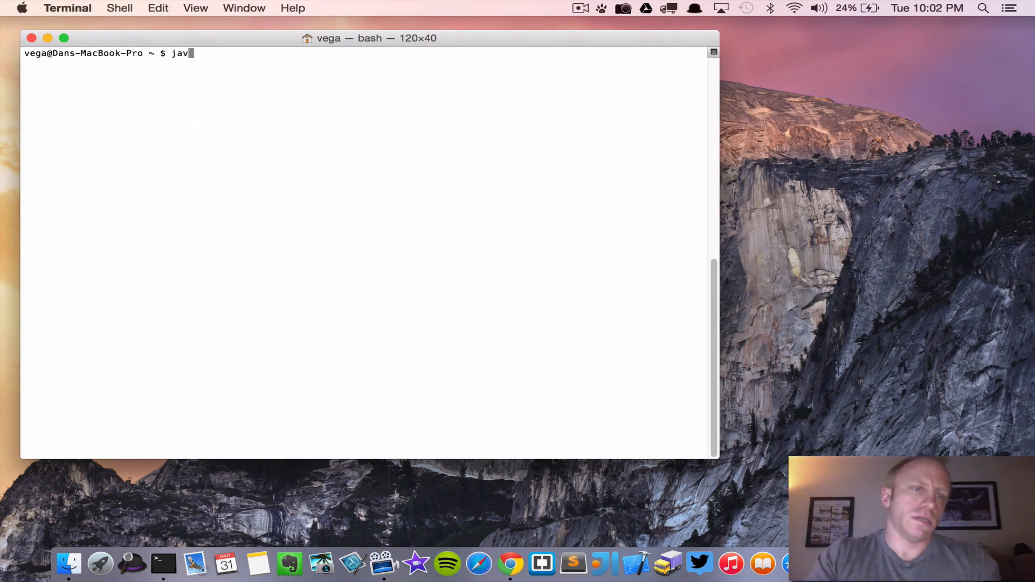
pyautogui.write('ac -ver')
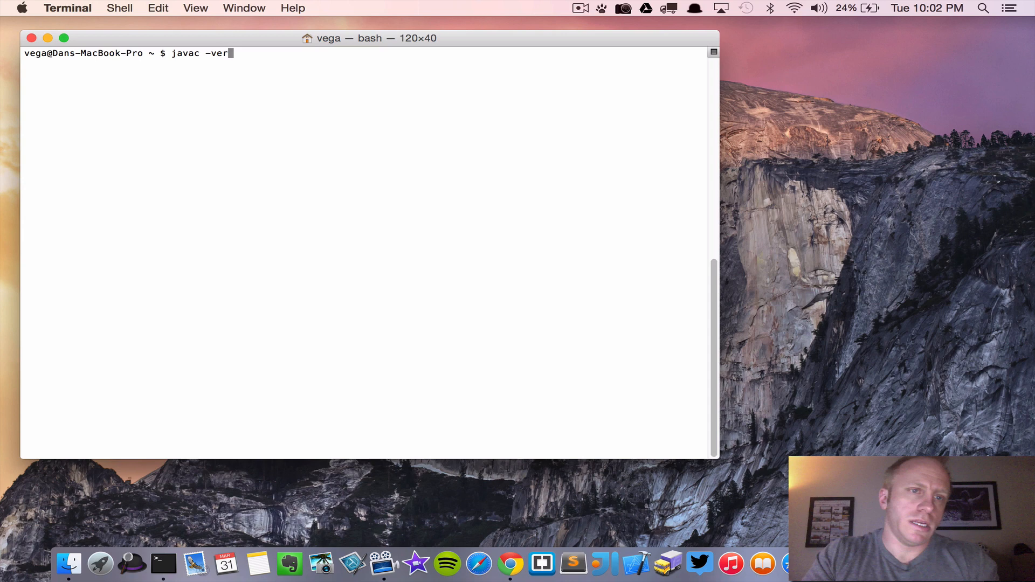